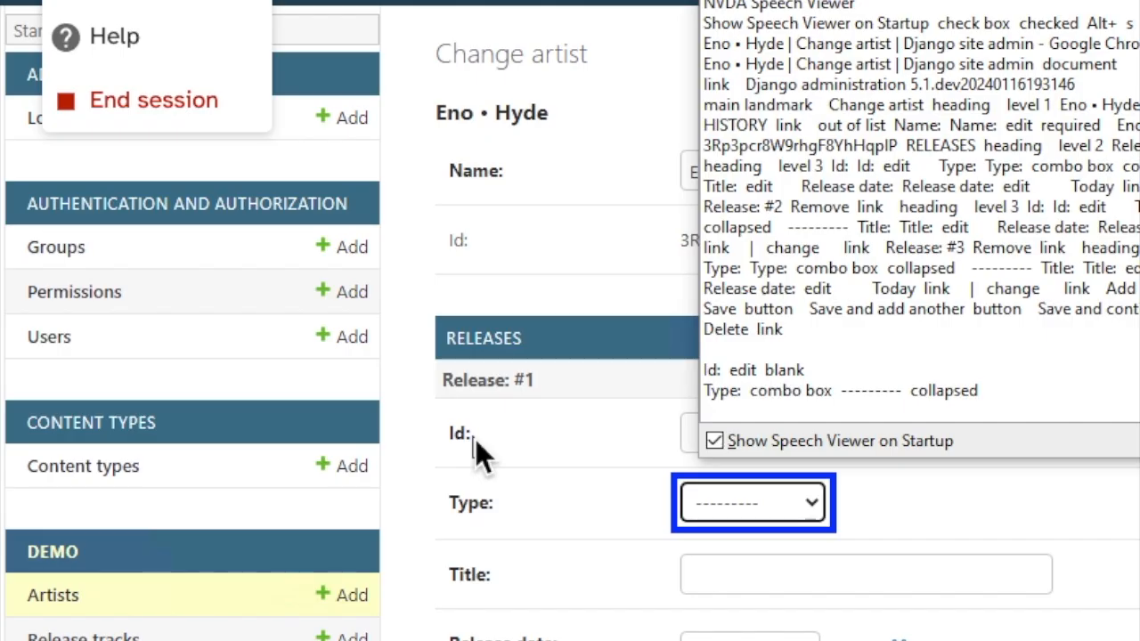
Step: Close the NVDA Speech Viewer window, leaving focus on the blank Type combo box
{"action": "left_click", "coordinate": [751, 502]}
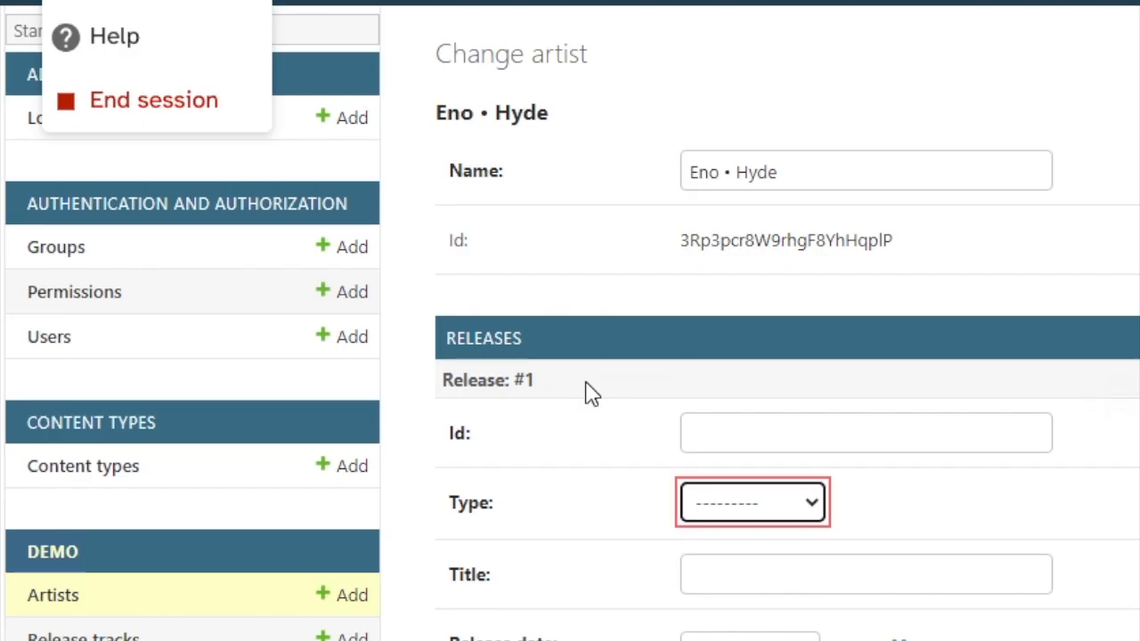
{"action": "left_click", "coordinate": [752, 502]}
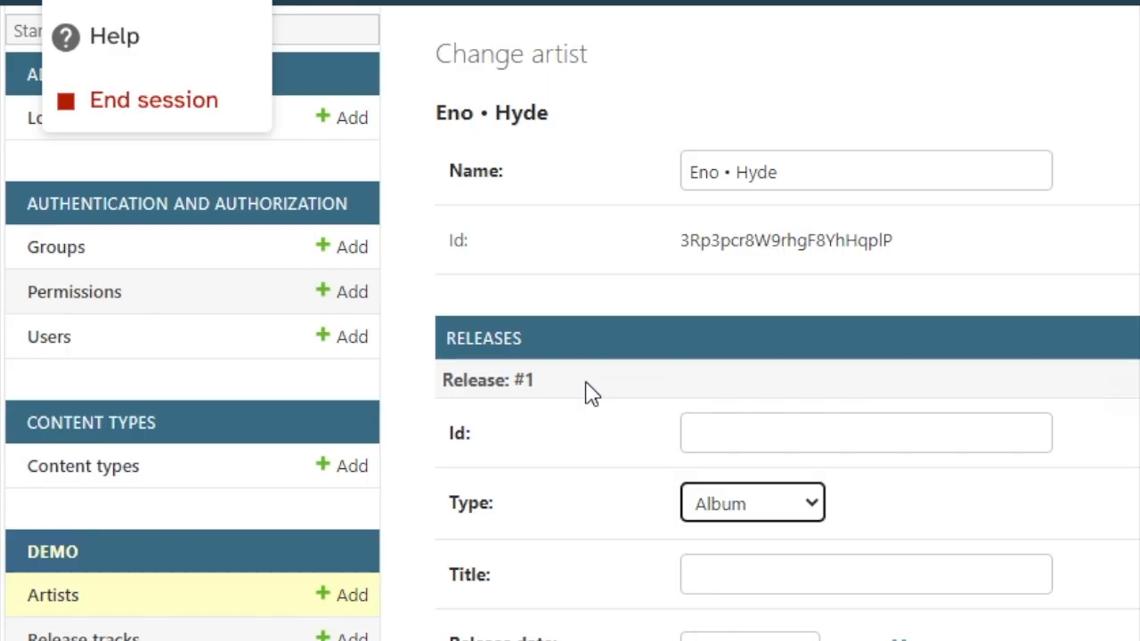
{"action": "left_click", "coordinate": [751, 502]}
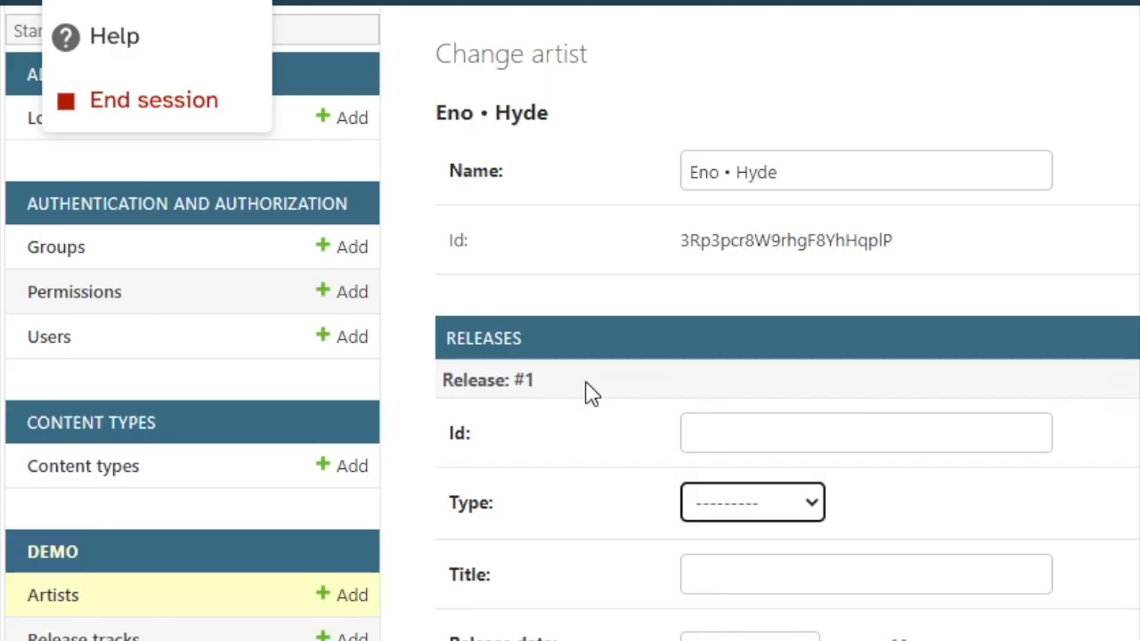
{"action": "left_click", "coordinate": [866, 432]}
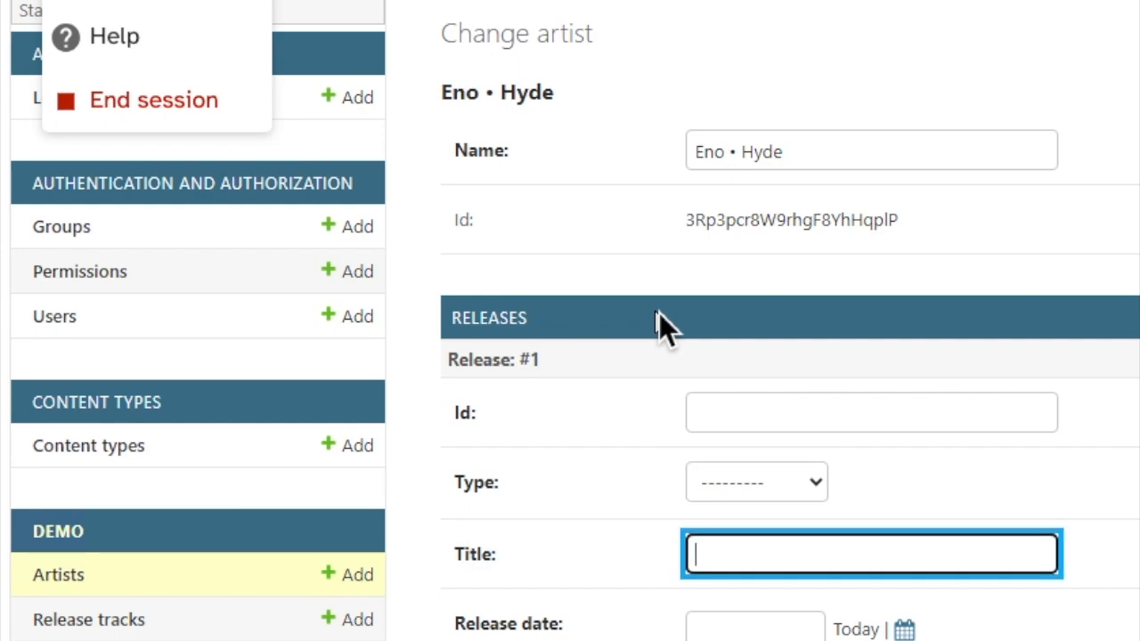
Step: Cycle Release #1's Type from blank to Album and back to blank
{"action": "left_click", "coordinate": [755, 481]}
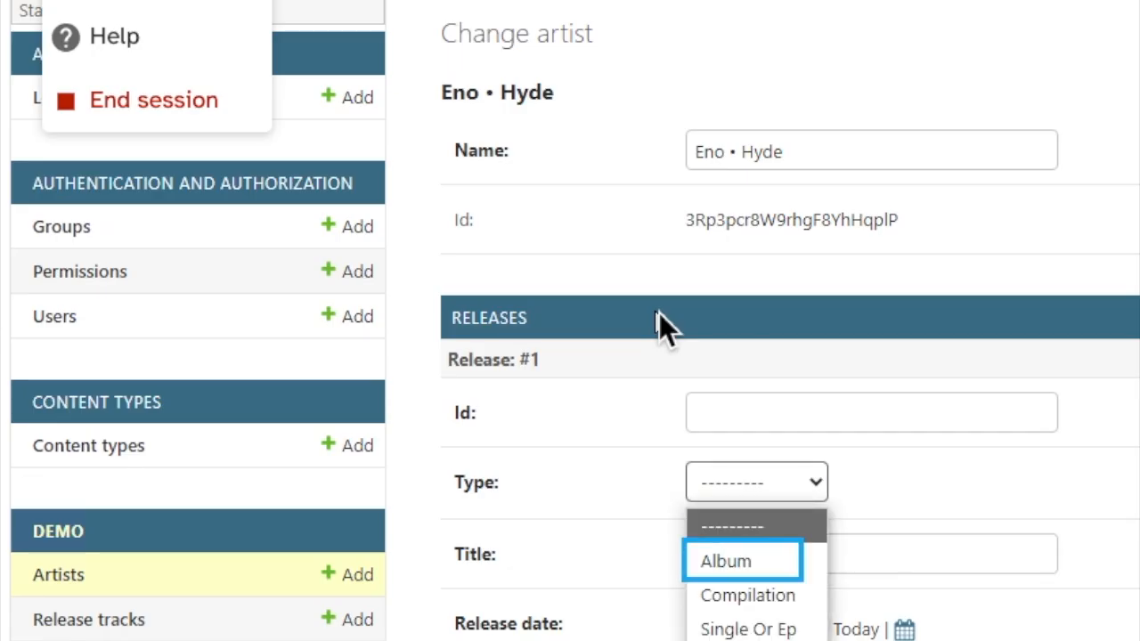
{"action": "left_click", "coordinate": [735, 559]}
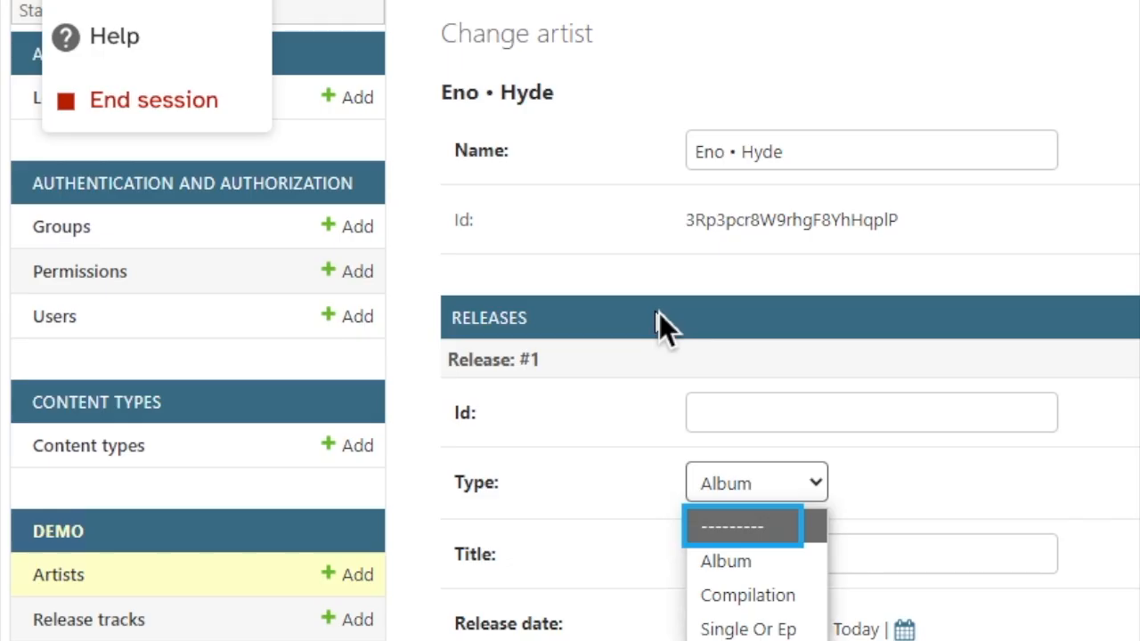
{"action": "left_click", "coordinate": [757, 527]}
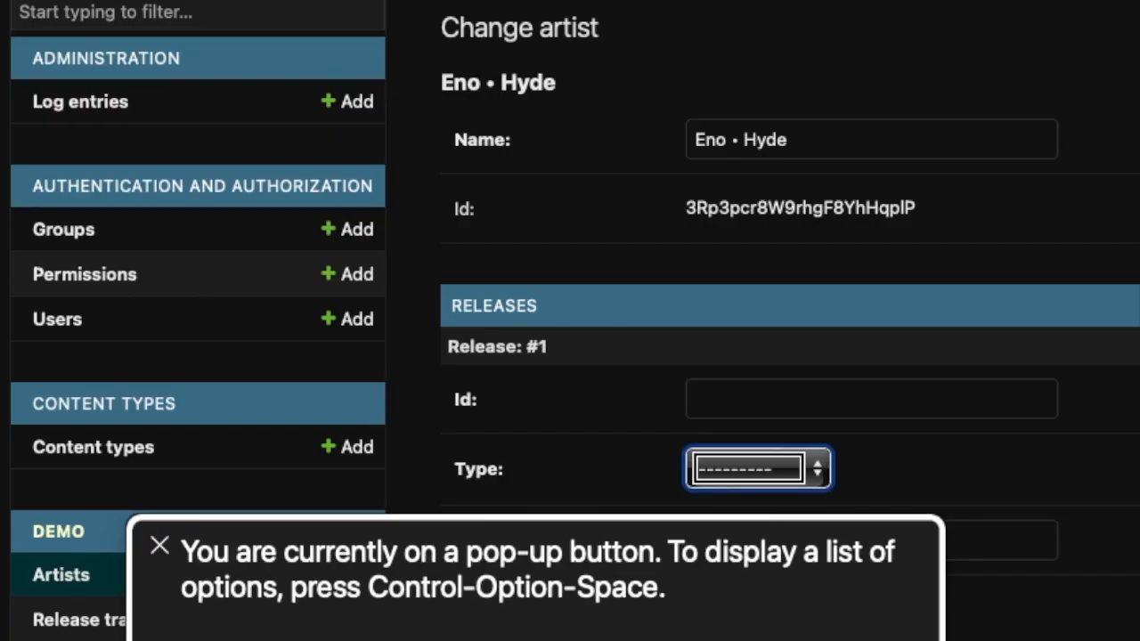
{"action": "left_click", "coordinate": [757, 467]}
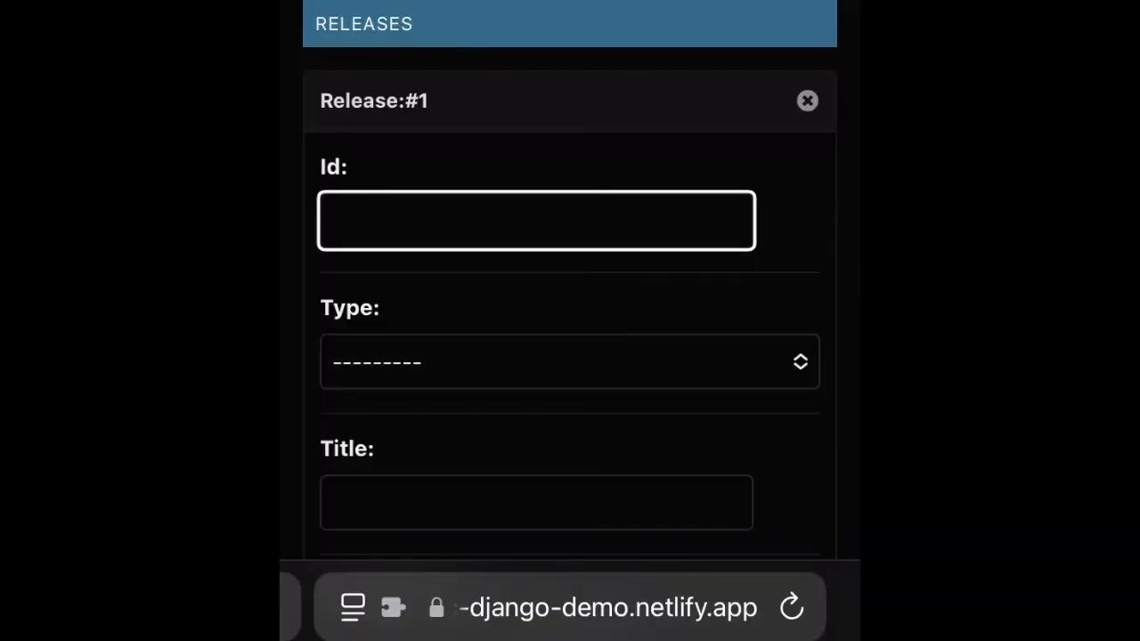
Step: Reveal the Type options Album, Compilation and Single Or Ep on iPhone Safari, then on the Android tablet
{"action": "left_click", "coordinate": [570, 363]}
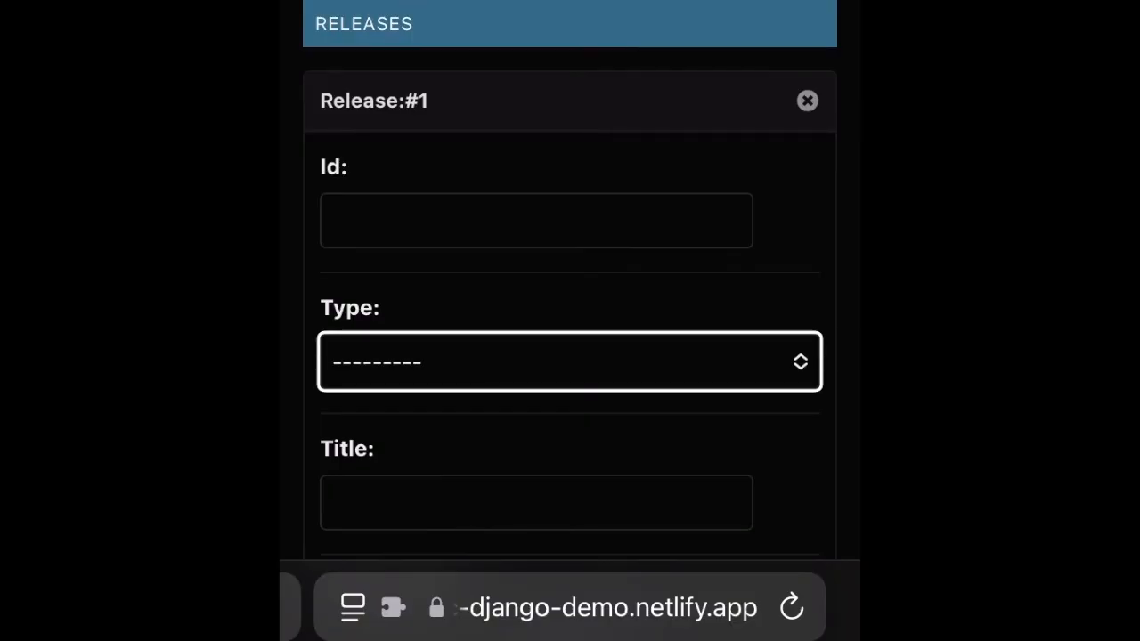
{"action": "left_click", "coordinate": [569, 361]}
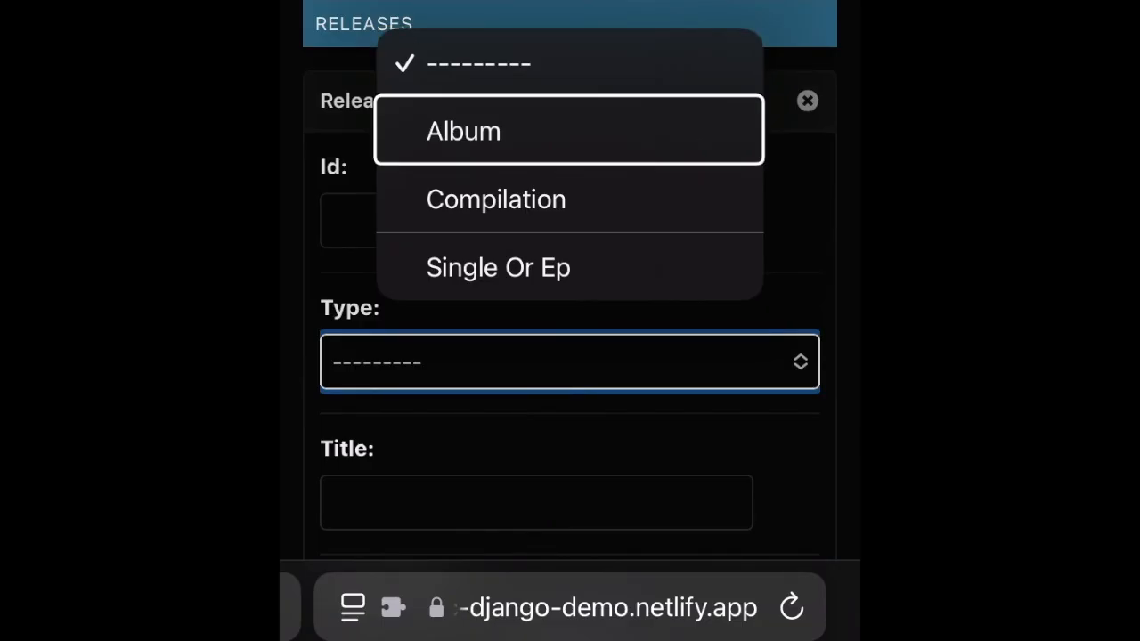
{"action": "mouse_move", "coordinate": [568, 64]}
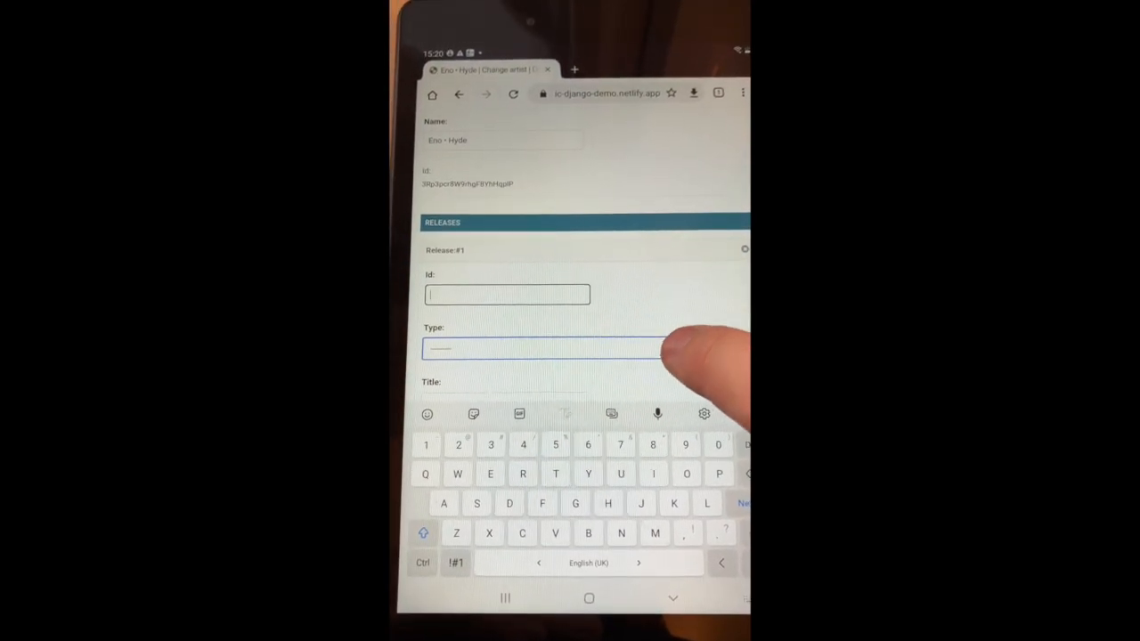
{"action": "left_click", "coordinate": [542, 353]}
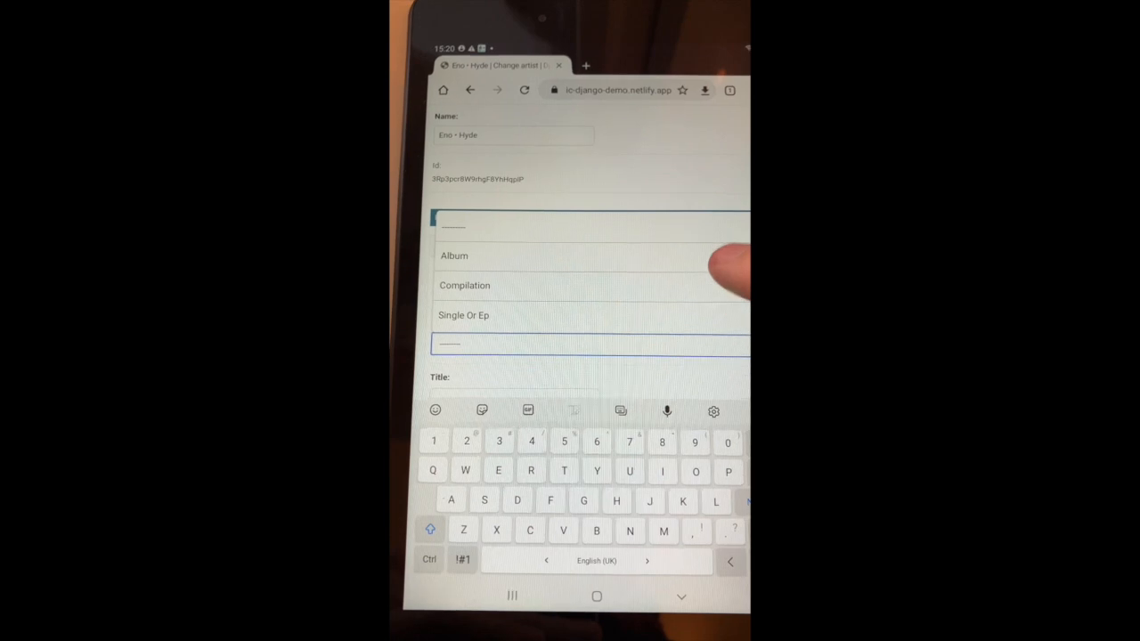